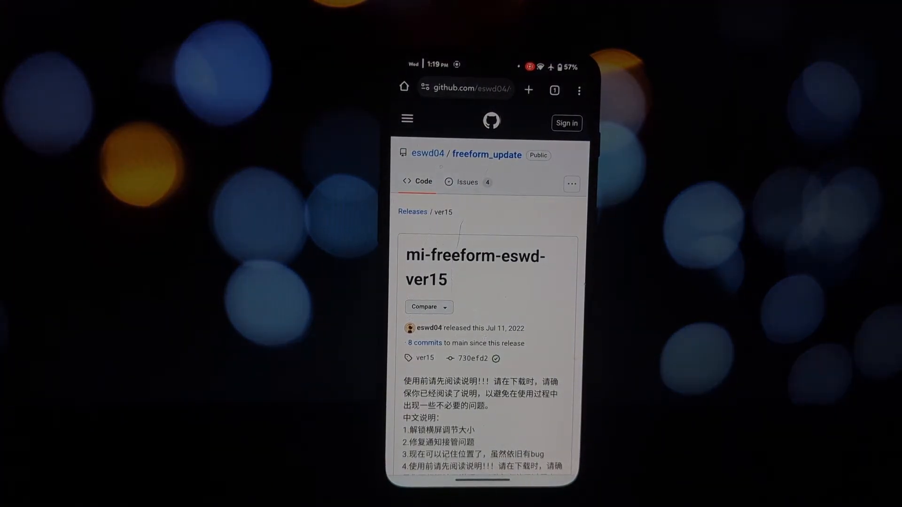
Step: Scroll the GitHub release page down until the mi-freeform-eswd-ver15 Assets with the apk are visible
scroll("down", 3)
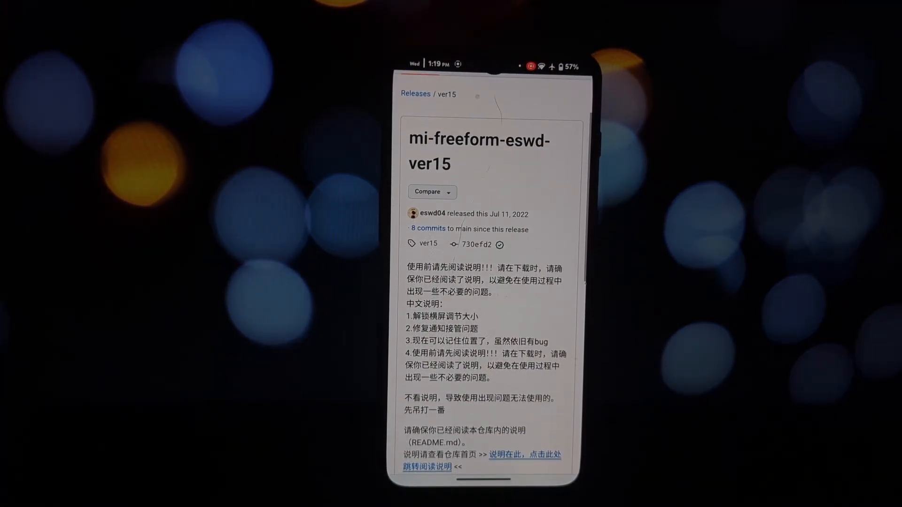
scroll("down", 3)
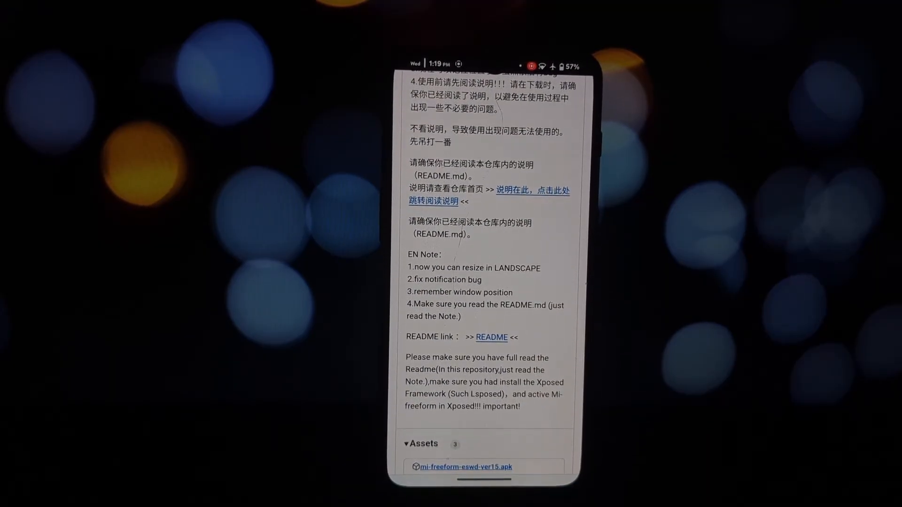
scroll("down", 3)
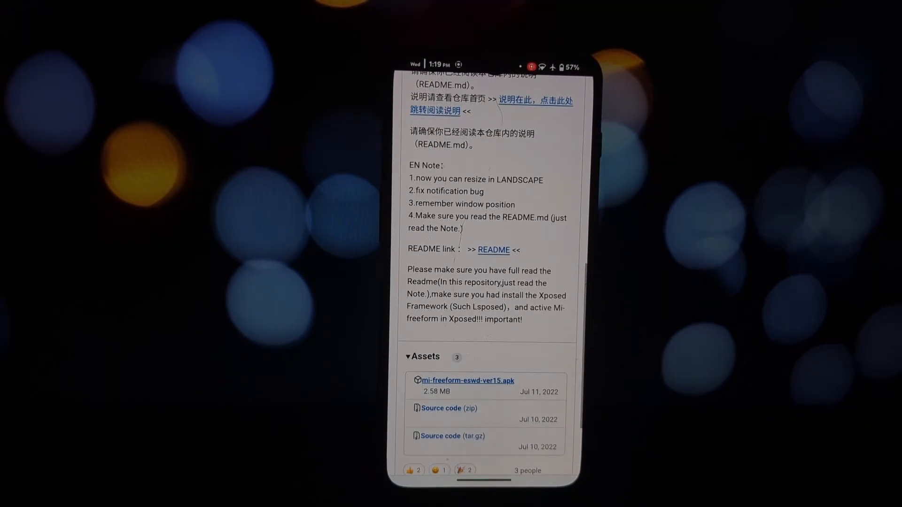
Step: Download mi-freeform-eswd-ver15.apk from the Assets and install it, dismissing the installed confirmation
left_click(467, 380)
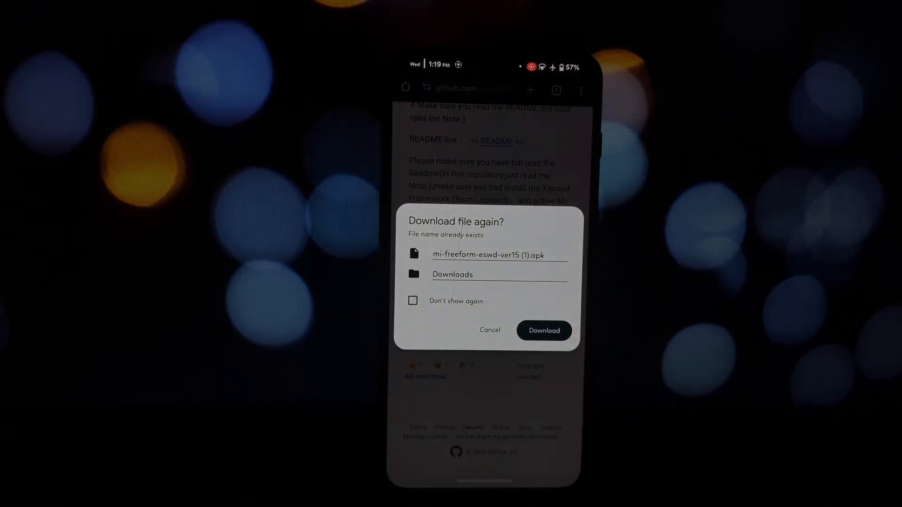
left_click(543, 330)
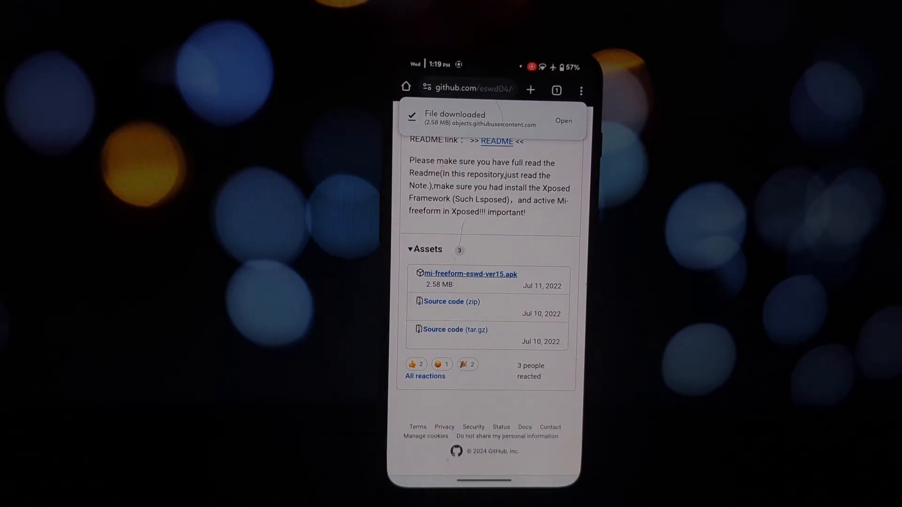
left_click(563, 121)
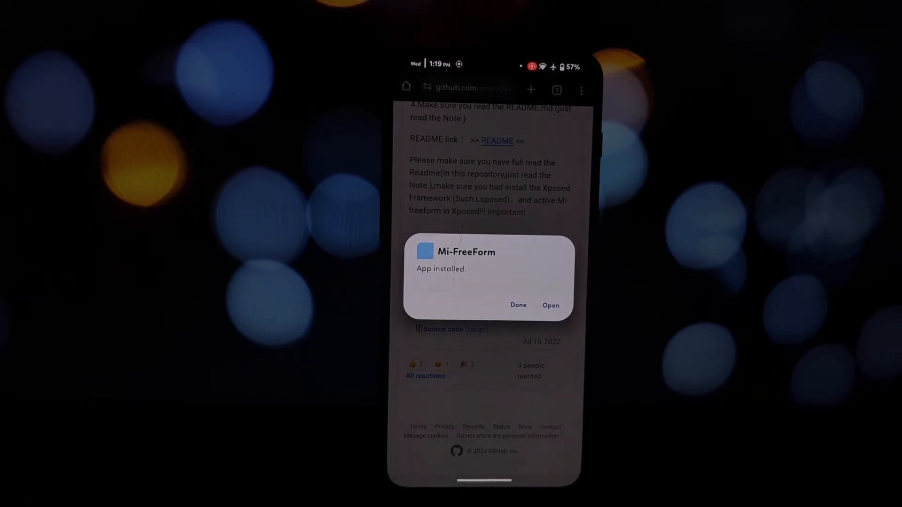
left_click(517, 304)
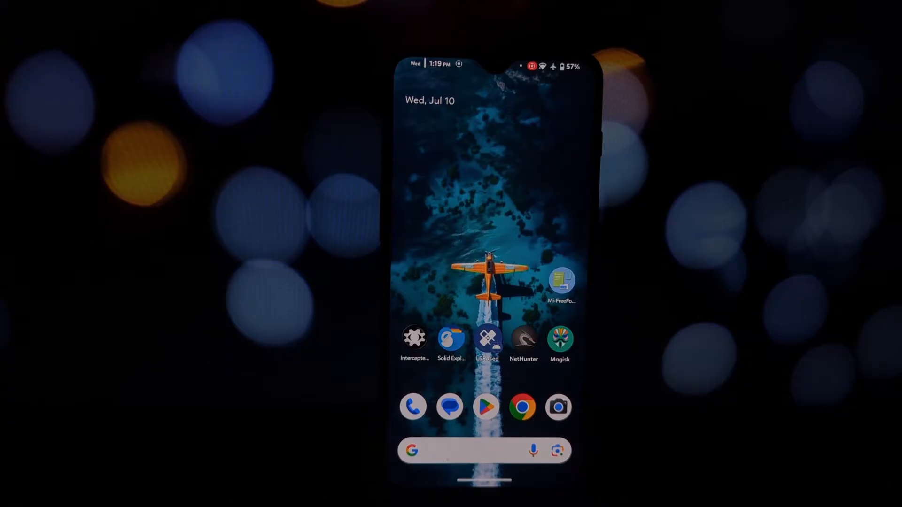
Step: In LSPosed's Modules, switch on Enable module for Mi-FreeForm
left_click(487, 336)
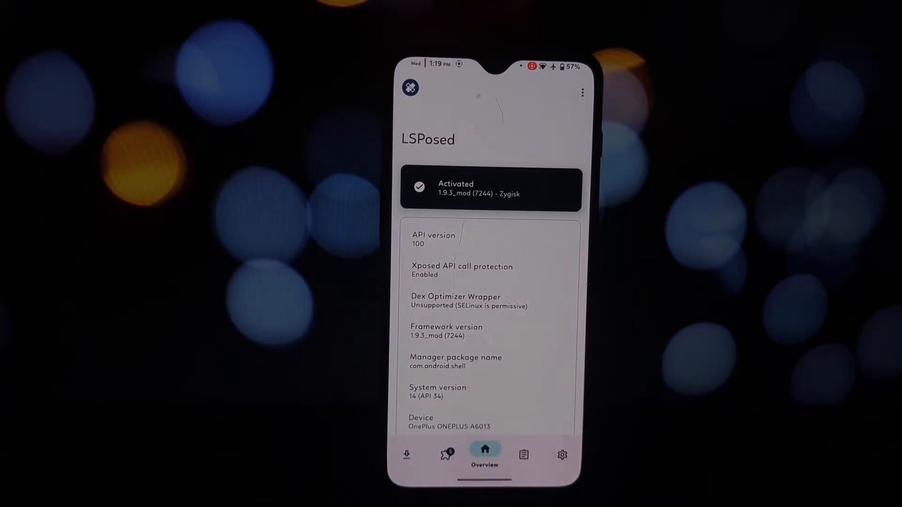
left_click(445, 454)
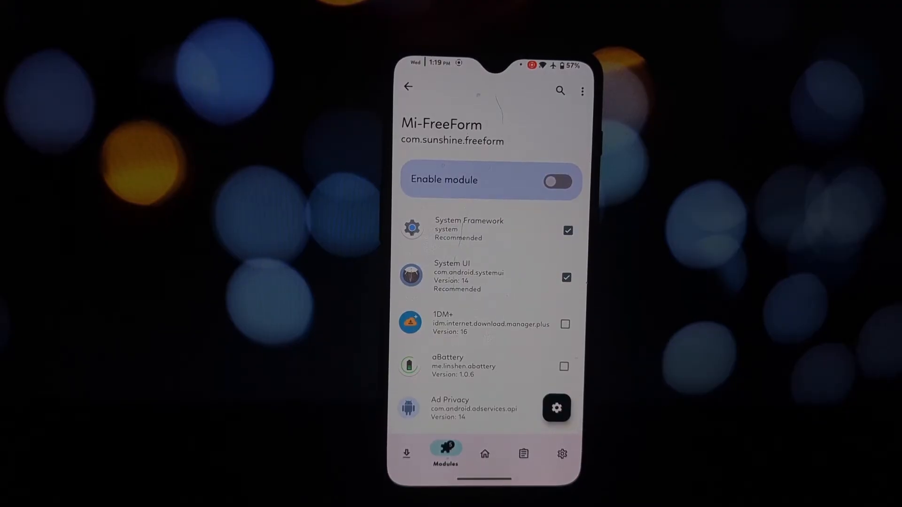
left_click(555, 182)
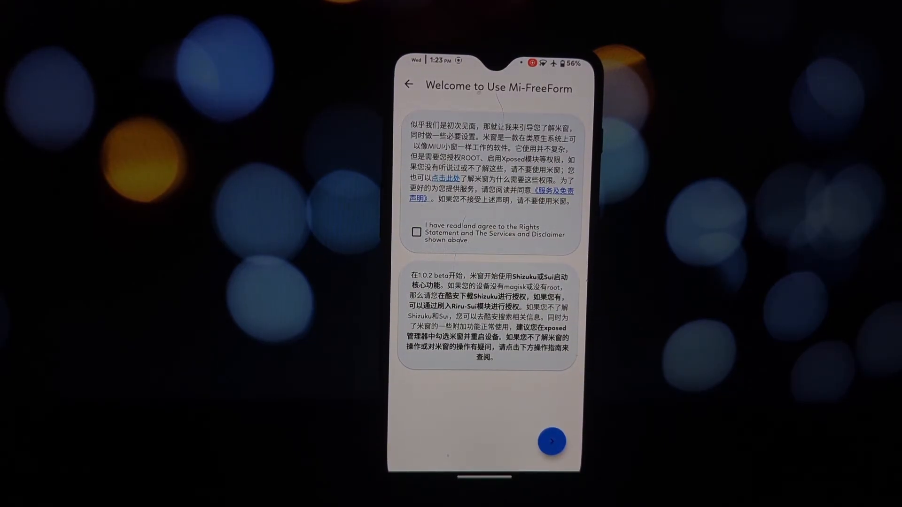
Step: Agree to Mi-FreeForm's rights statement and disclaimer and continue to Apps Settings
left_click(416, 232)
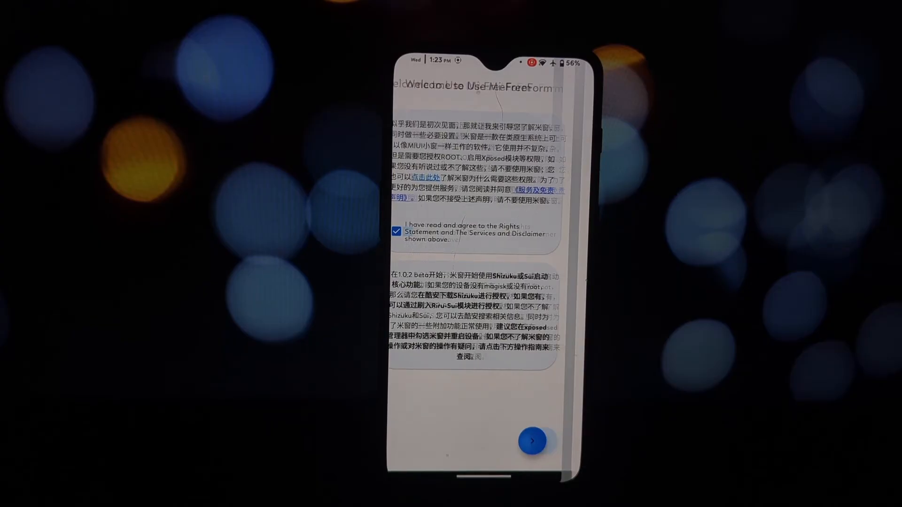
left_click(529, 441)
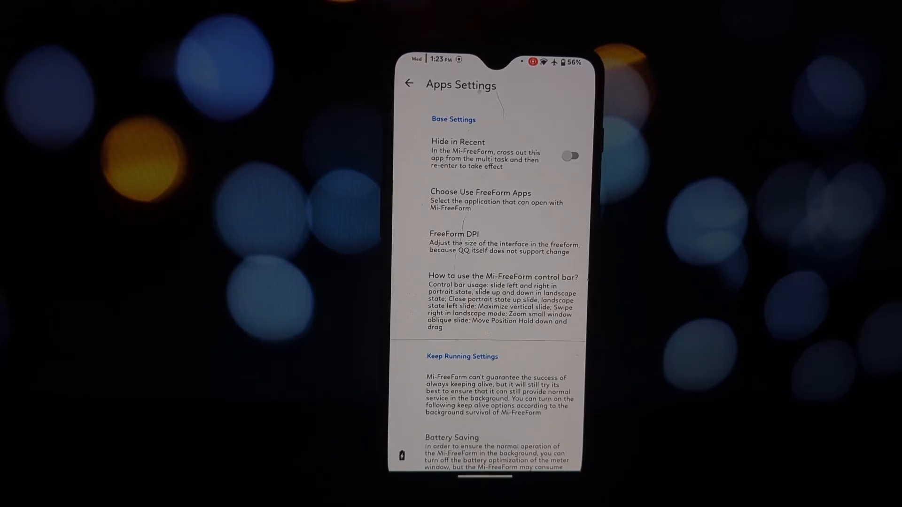
Step: In Choose Use FreeForm Apps, find Chrome and allow it to open in freeform windows
left_click(481, 201)
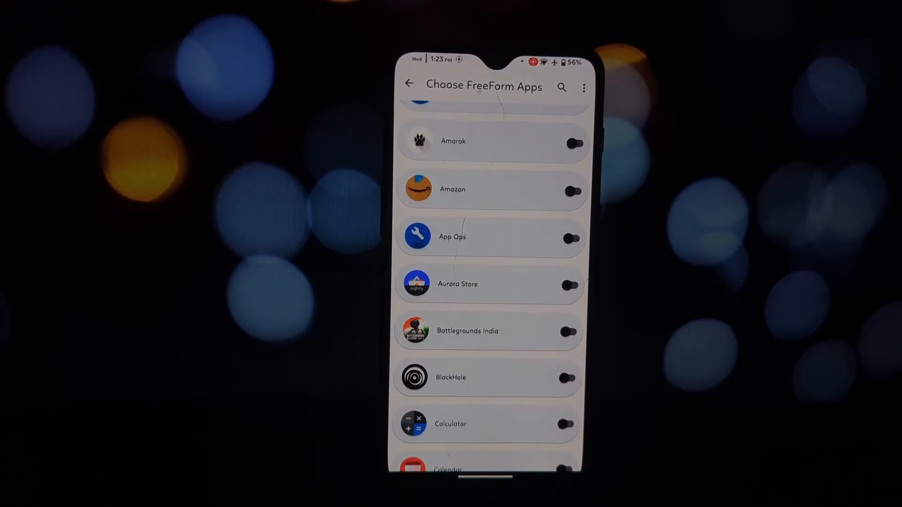
scroll("down", 3)
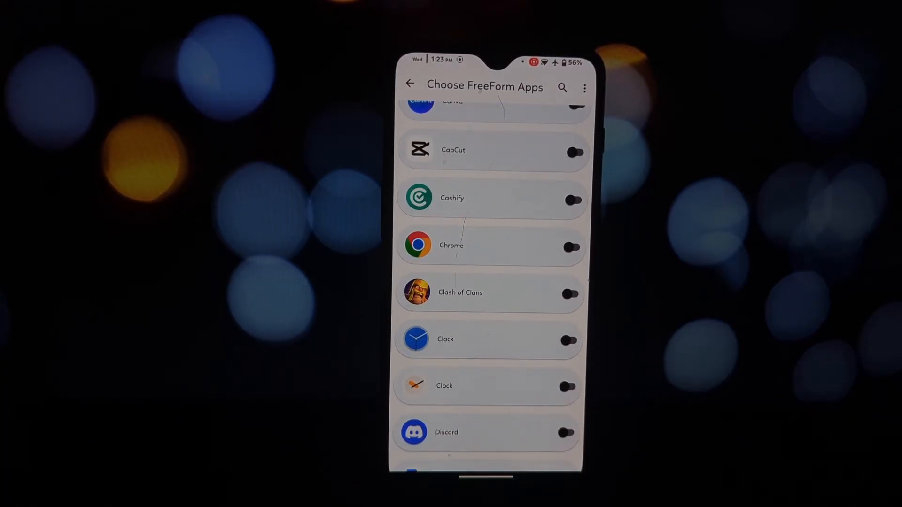
left_click(410, 84)
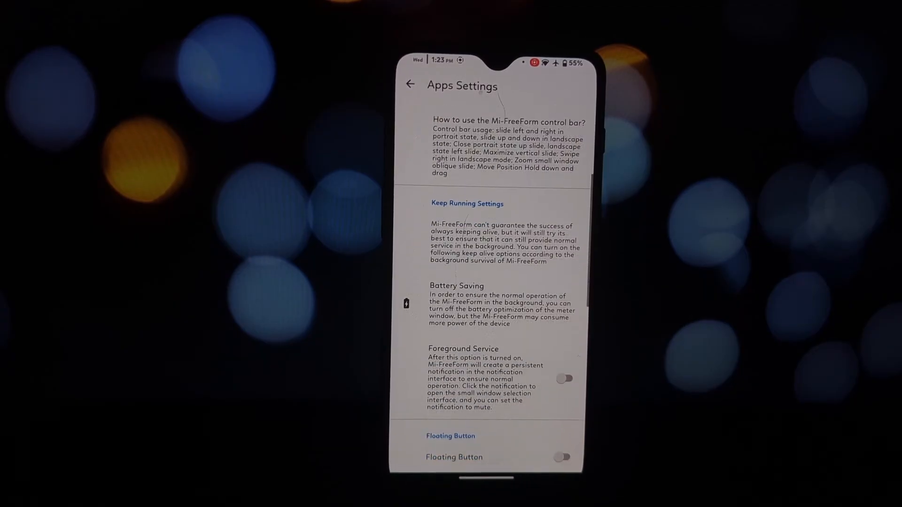
Step: Scroll down Apps Settings to reach the Floating Button option
scroll("down", 3)
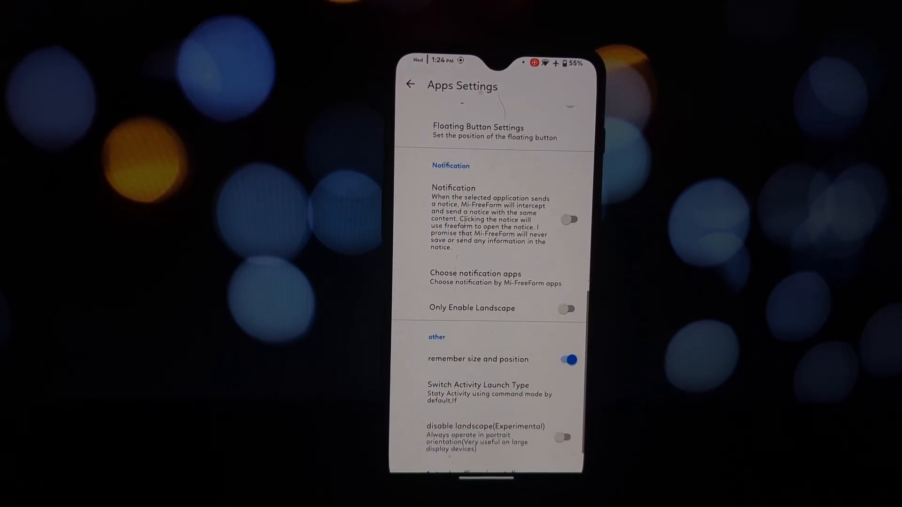
scroll("down", 3)
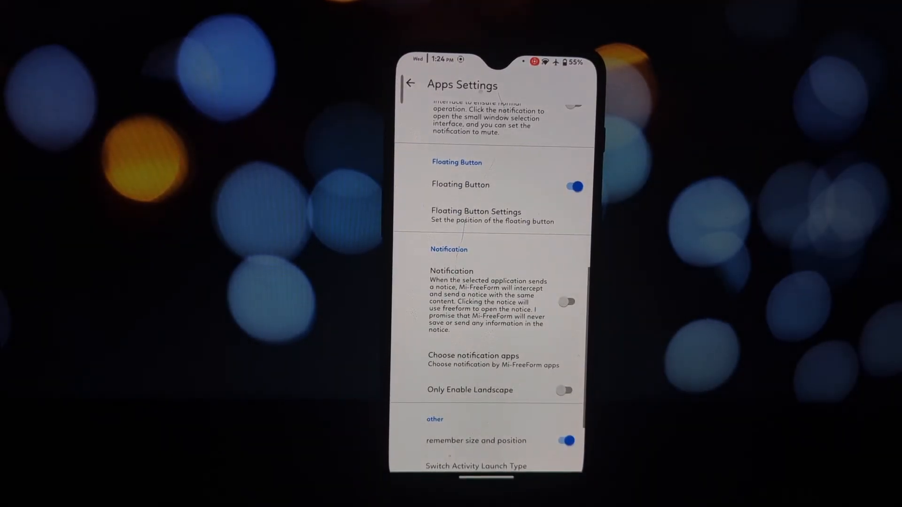
scroll("down", 3)
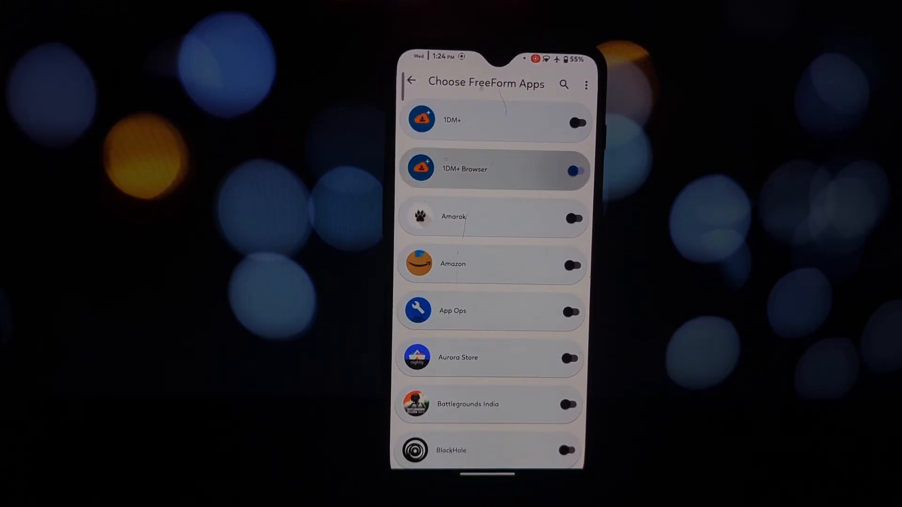
Step: Launch Chrome through Mi-FreeForm so it floats as a small window over the home screen
left_click(410, 81)
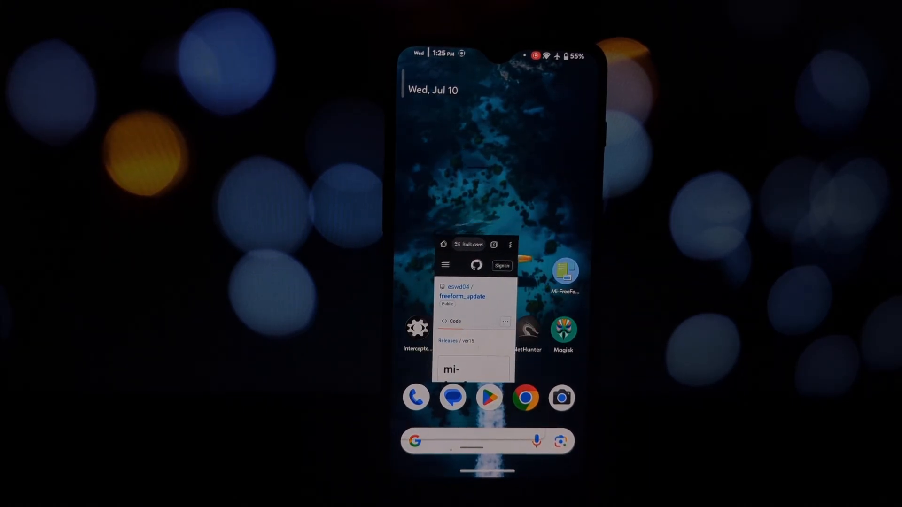
Step: In the floating Chrome window, show GitHub's menu with Product, Solutions, Resources, Open Source and Enterprise
left_click(445, 265)
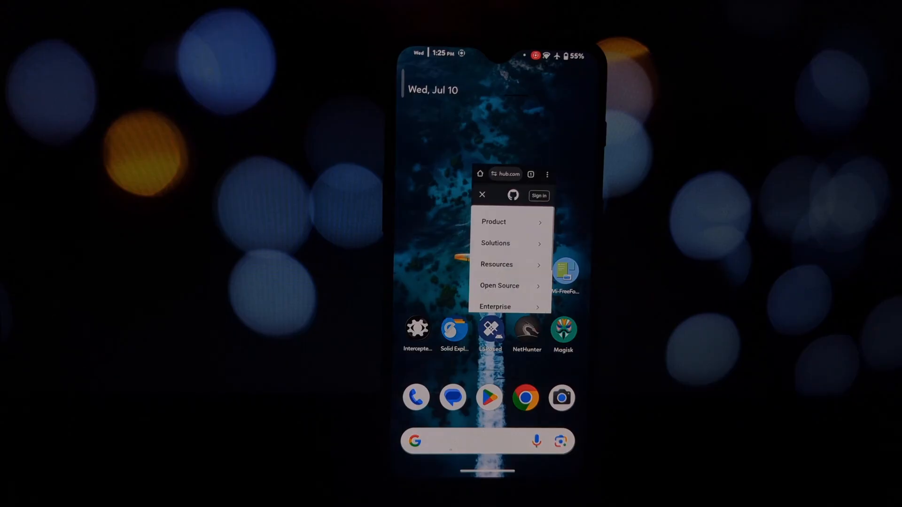